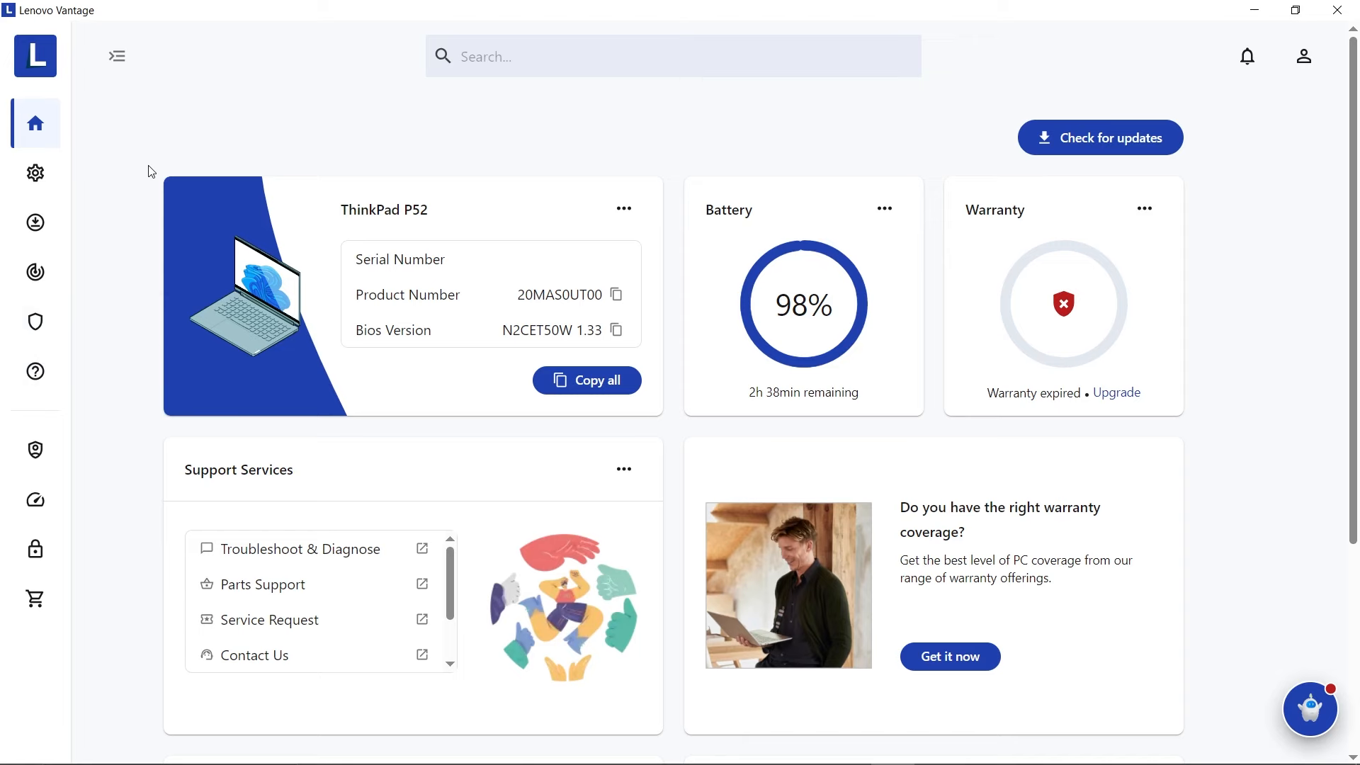
pyautogui.moveTo(35, 173)
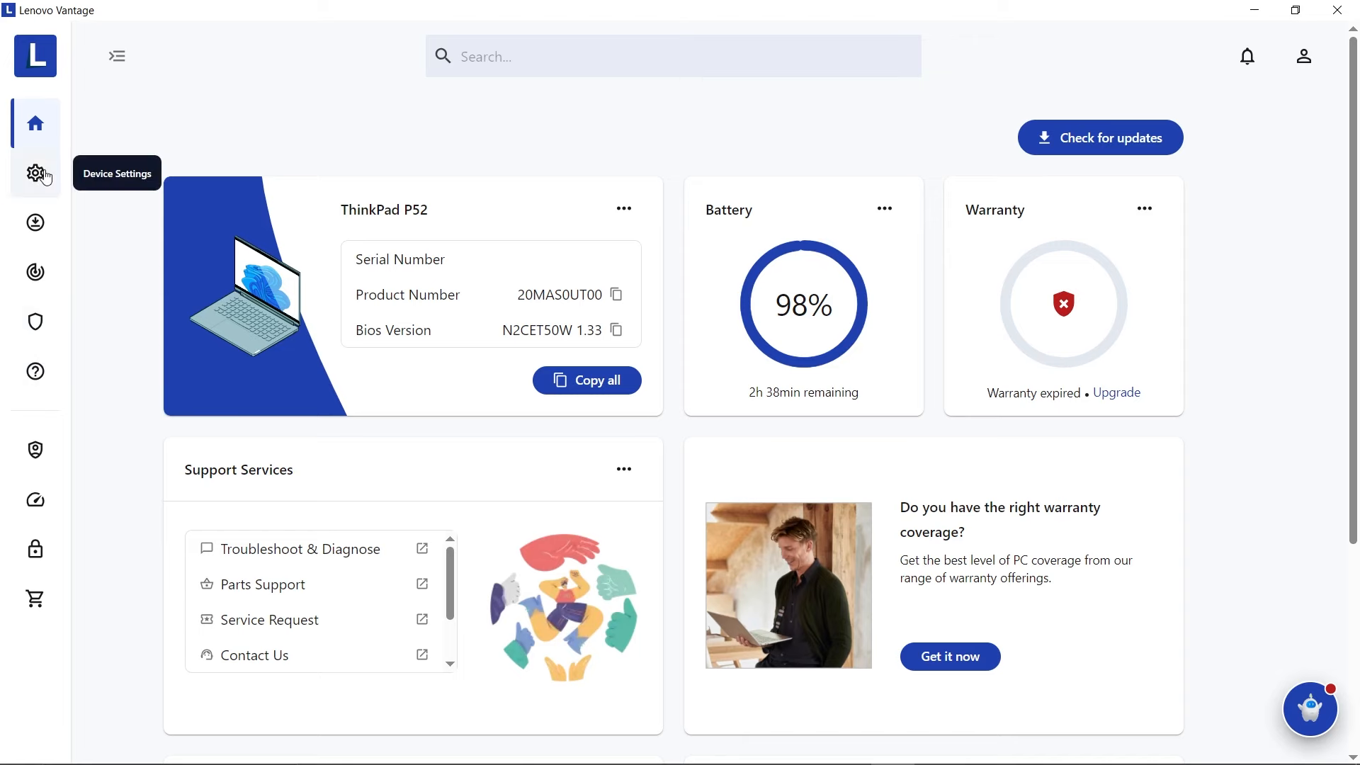
# Show the Device Settings page with the device details listed
pyautogui.click(34, 173)
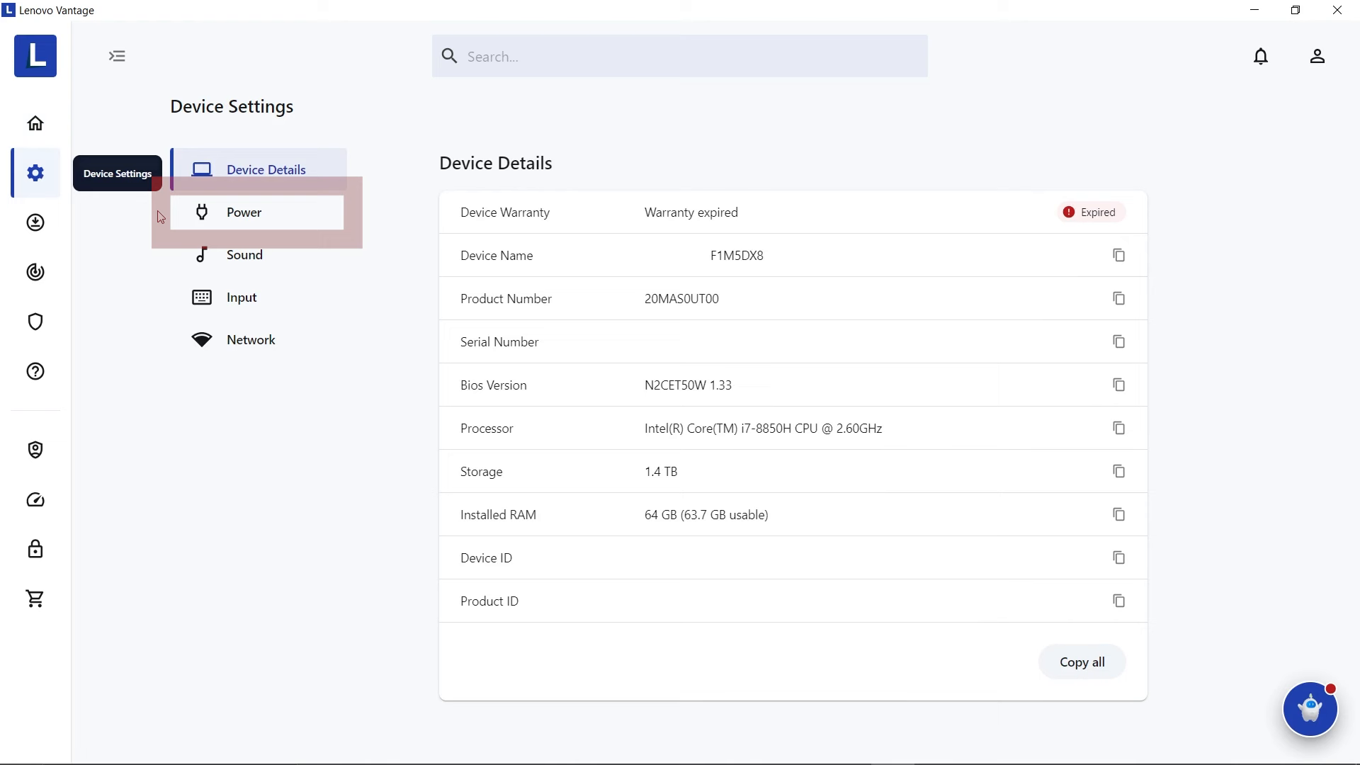
# Show the Power section's Battery details panel with status, capacity, voltage and manufacture data
pyautogui.click(256, 212)
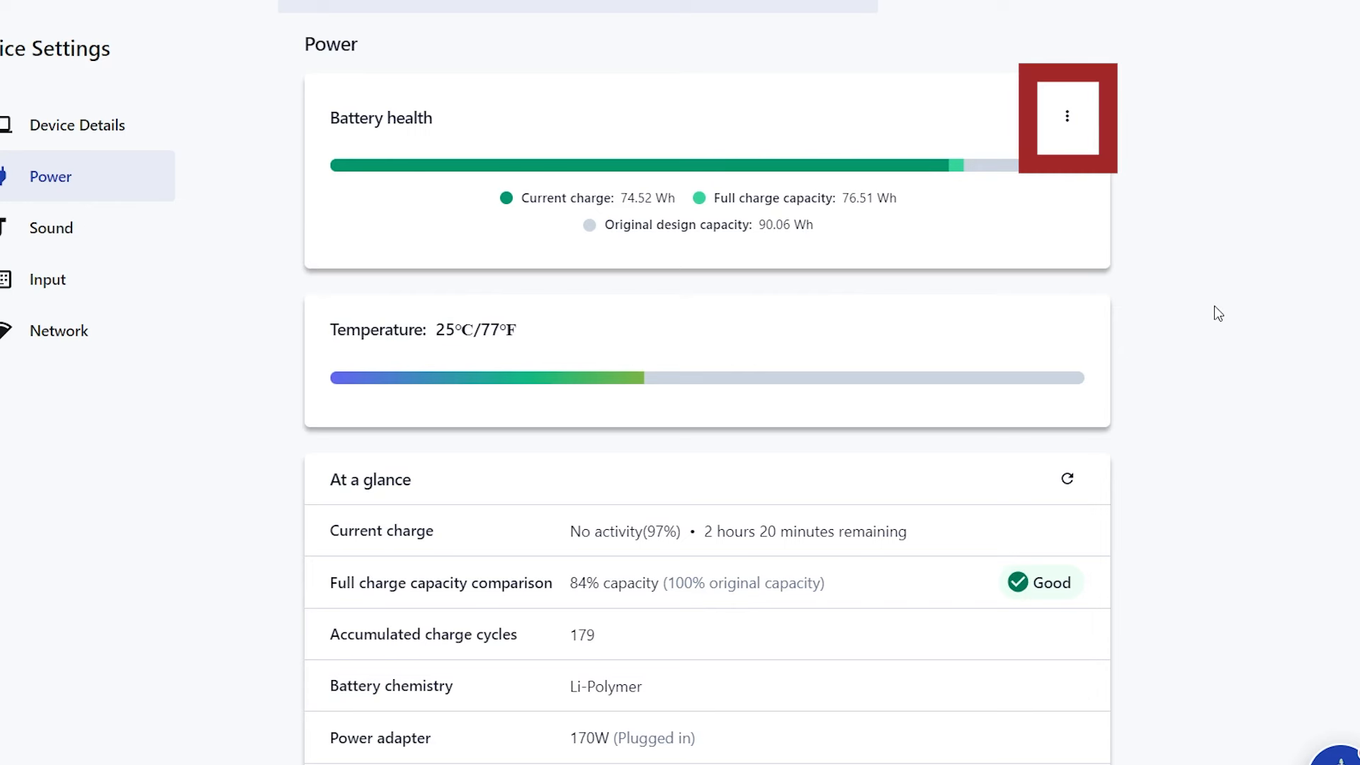
pyautogui.click(1067, 115)
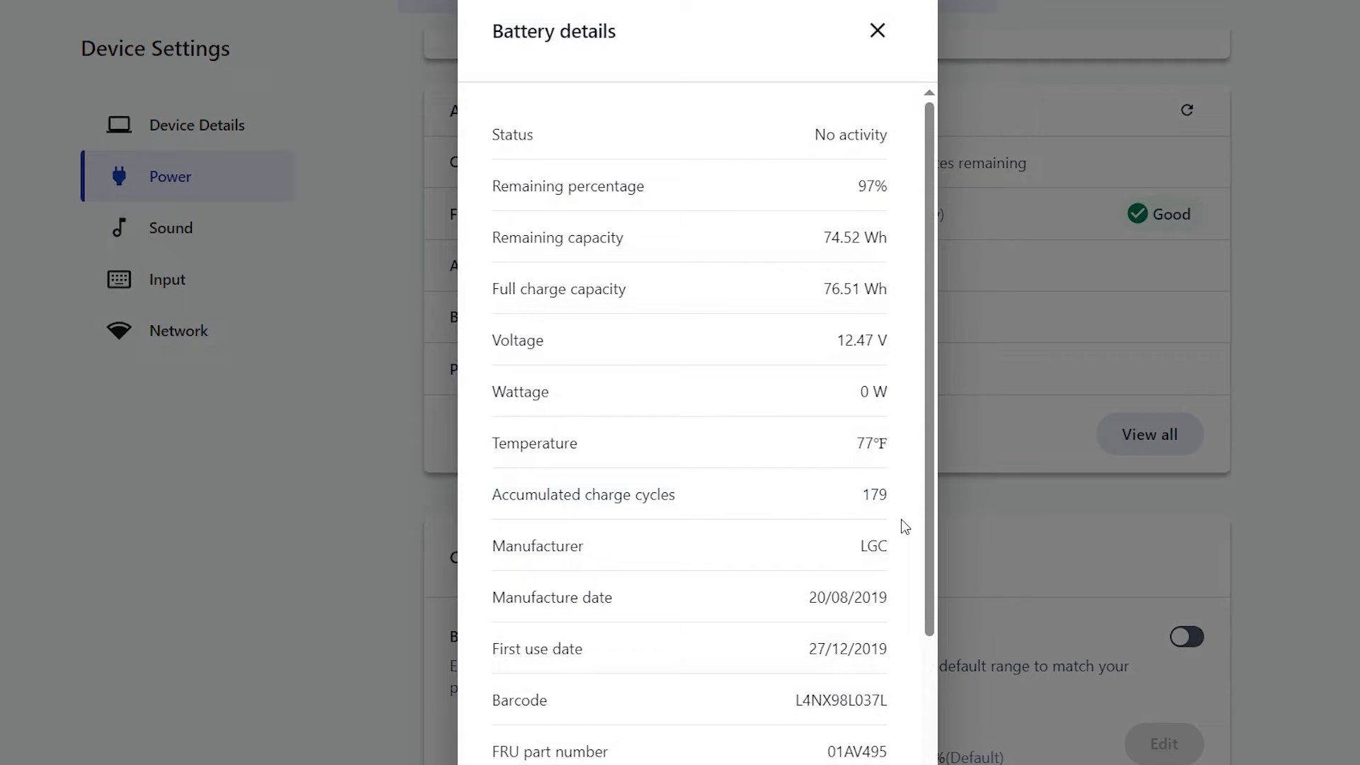
# Dismiss battery details and enable the charge threshold at the default 75% start, 80% stop
pyautogui.scroll(-3)
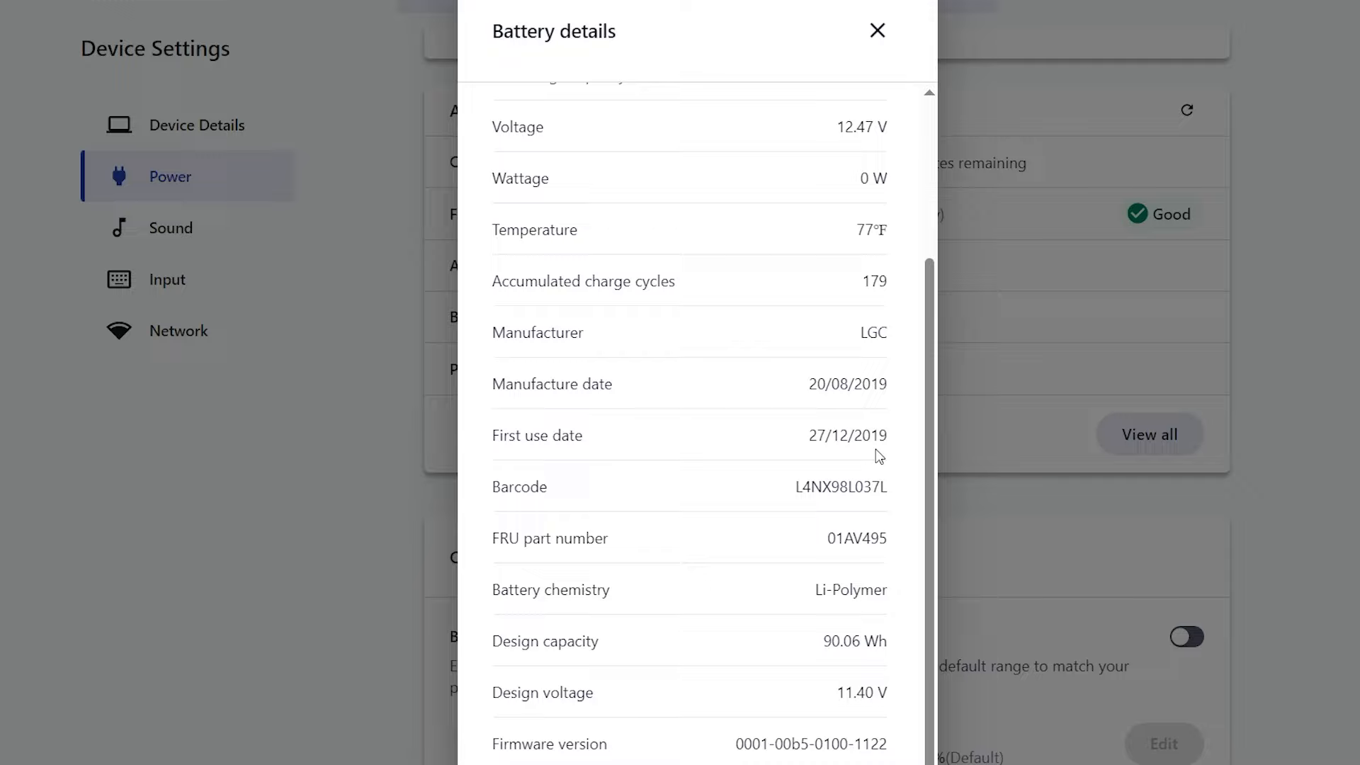
pyautogui.click(875, 30)
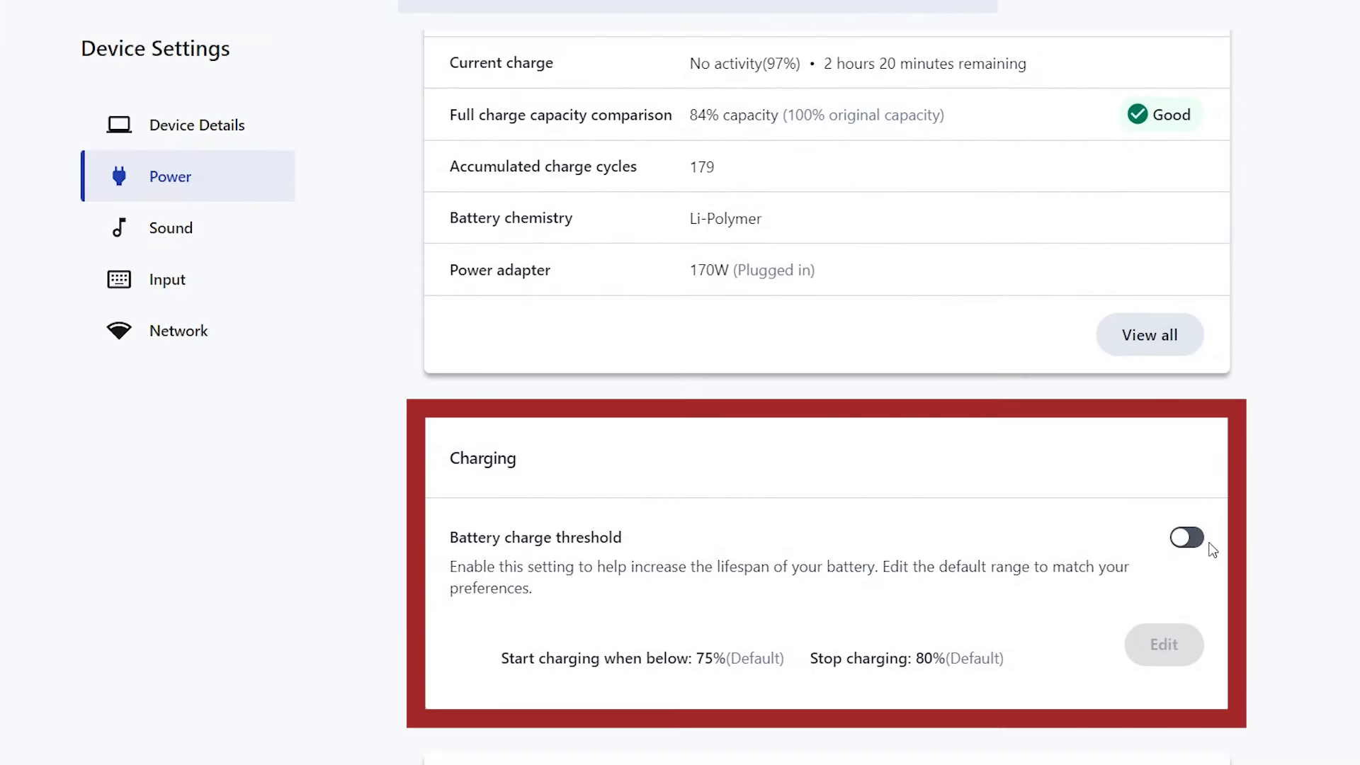
pyautogui.click(1187, 538)
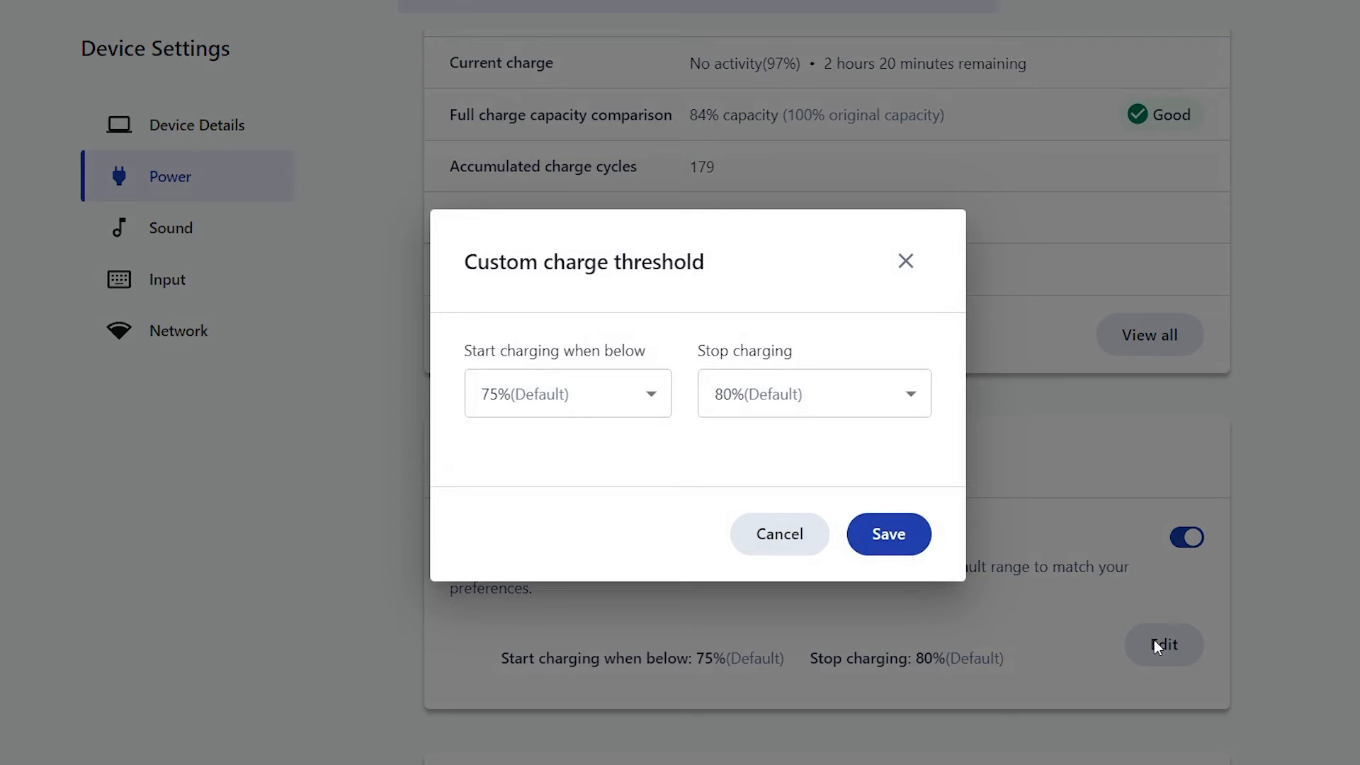
pyautogui.moveTo(630, 384)
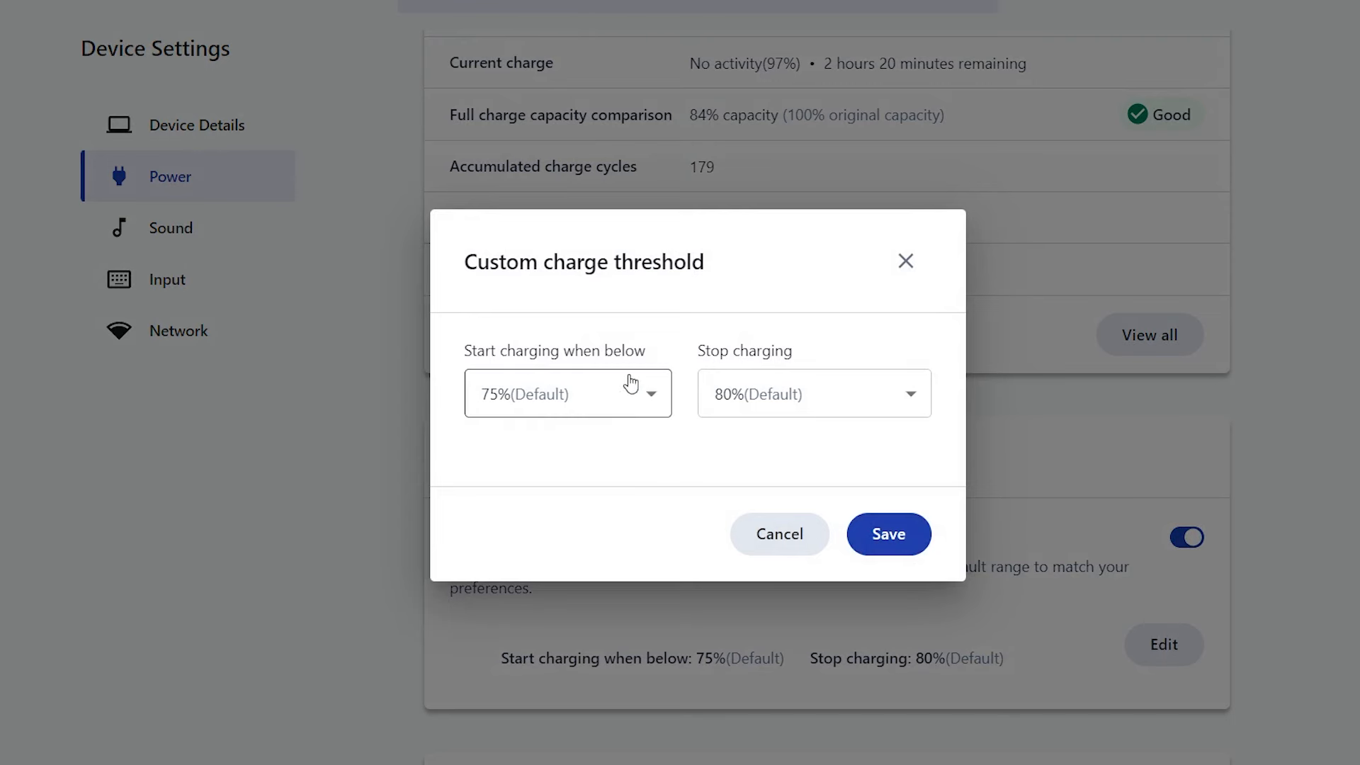
pyautogui.click(778, 534)
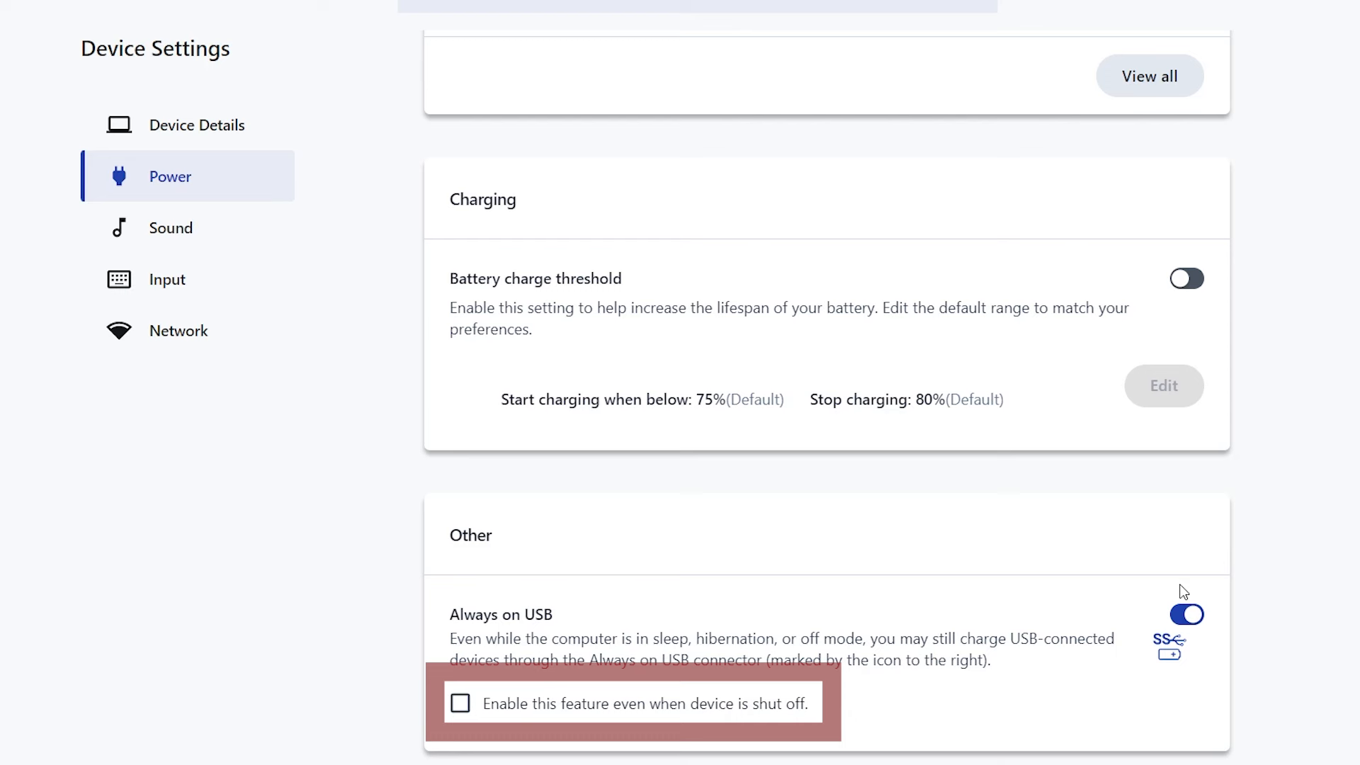
pyautogui.click(1186, 279)
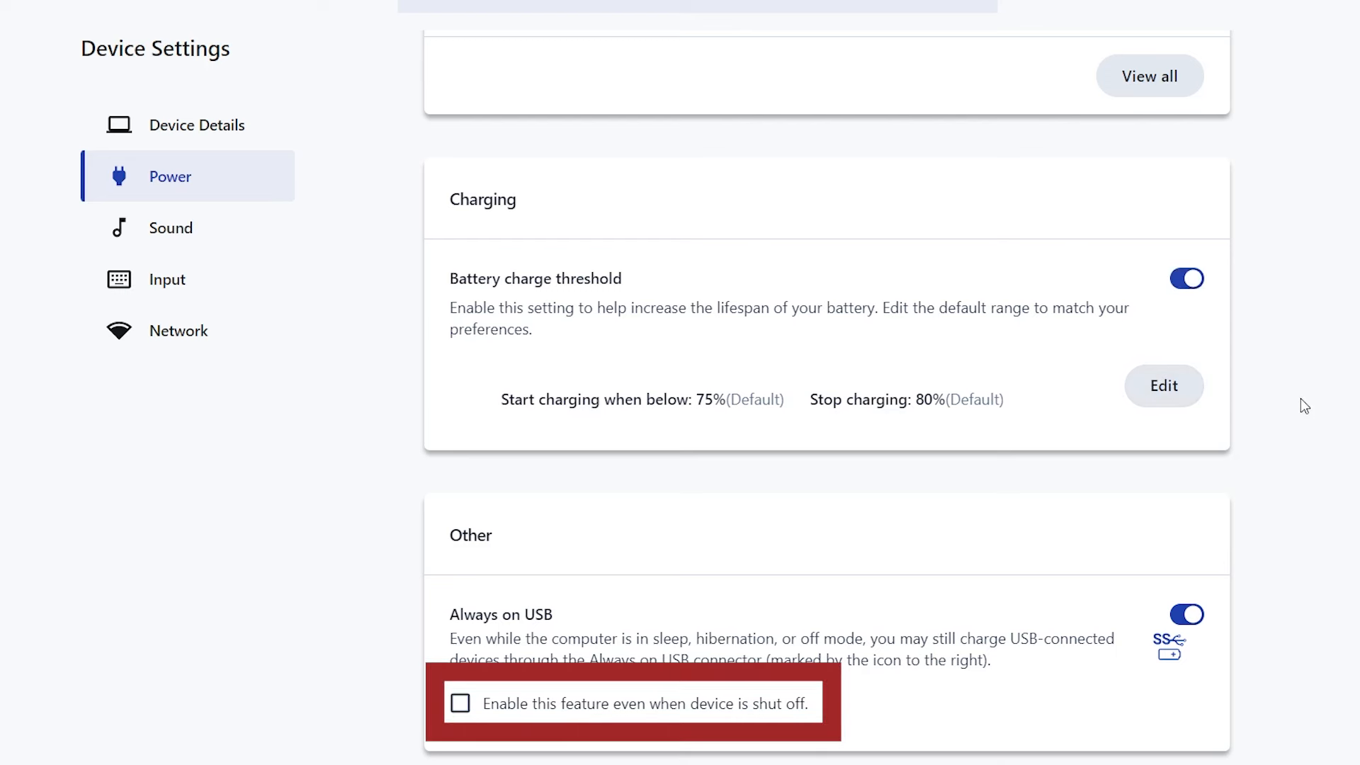